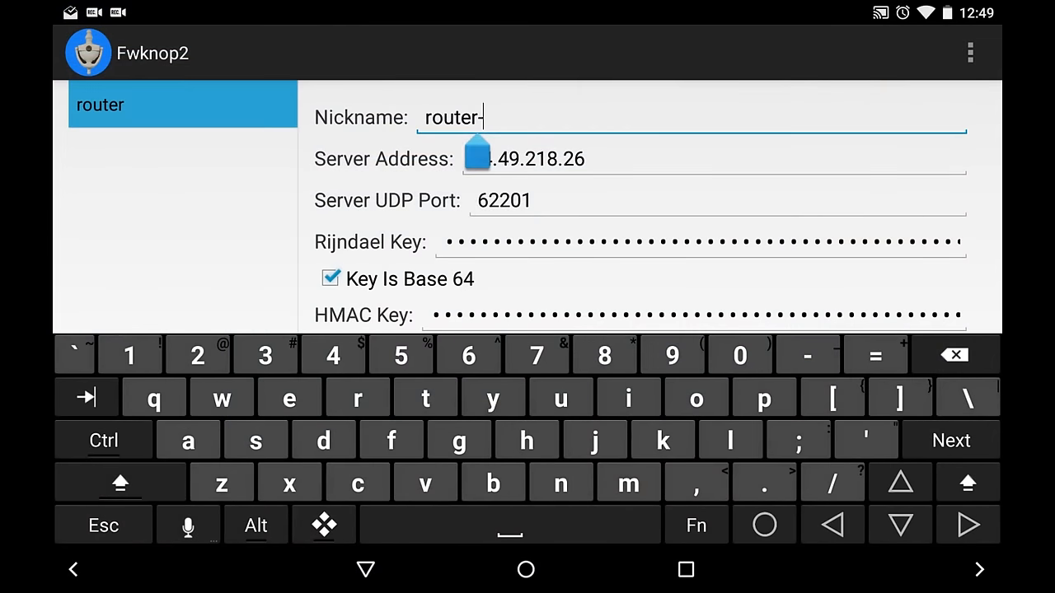
# Finish typing the config nickname as 'router-desktop'.
pyautogui.write('deskt')
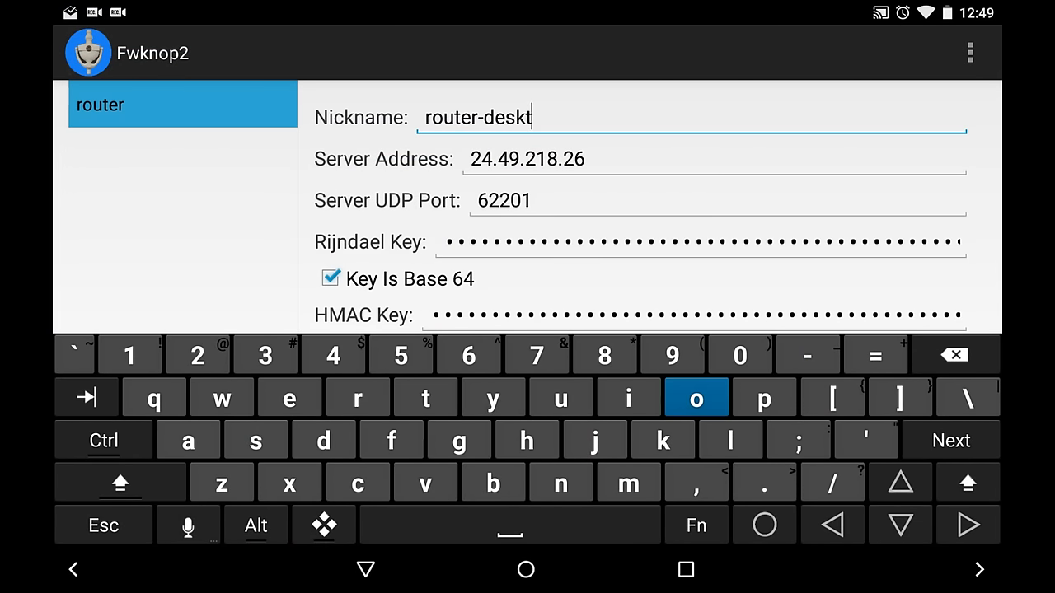
pyautogui.write('op')
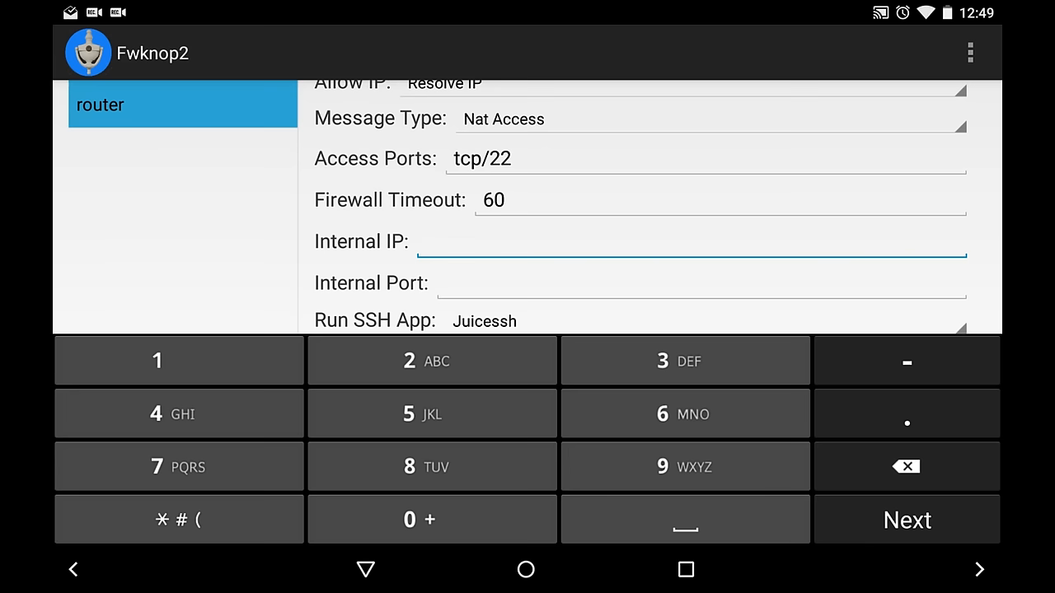
# Enter internal IP 192.168.1.241 and internal port 22 for NAT access.
pyautogui.write('192')
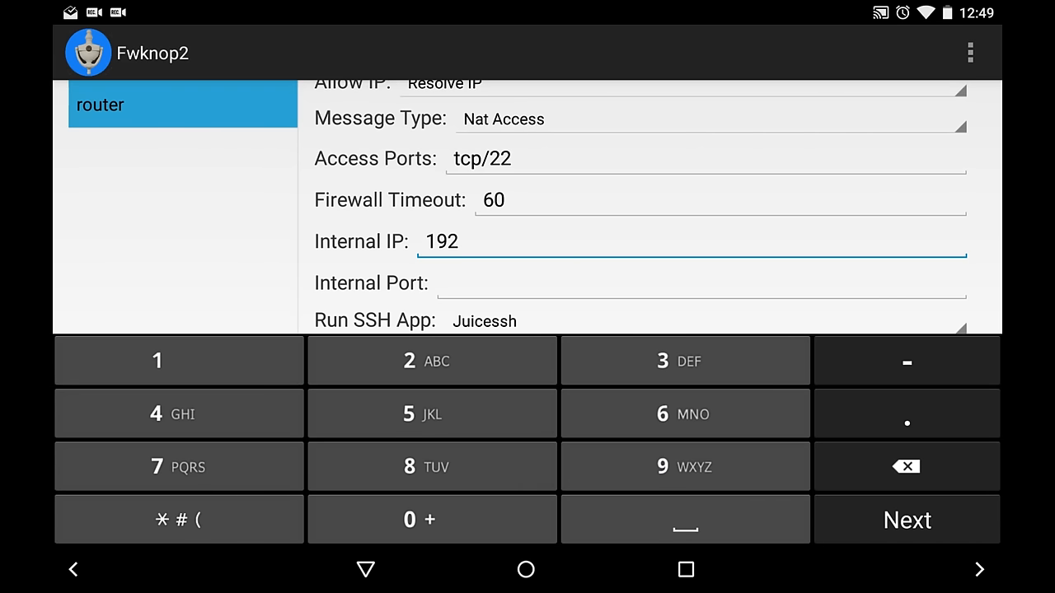
pyautogui.write('.168.1.241')
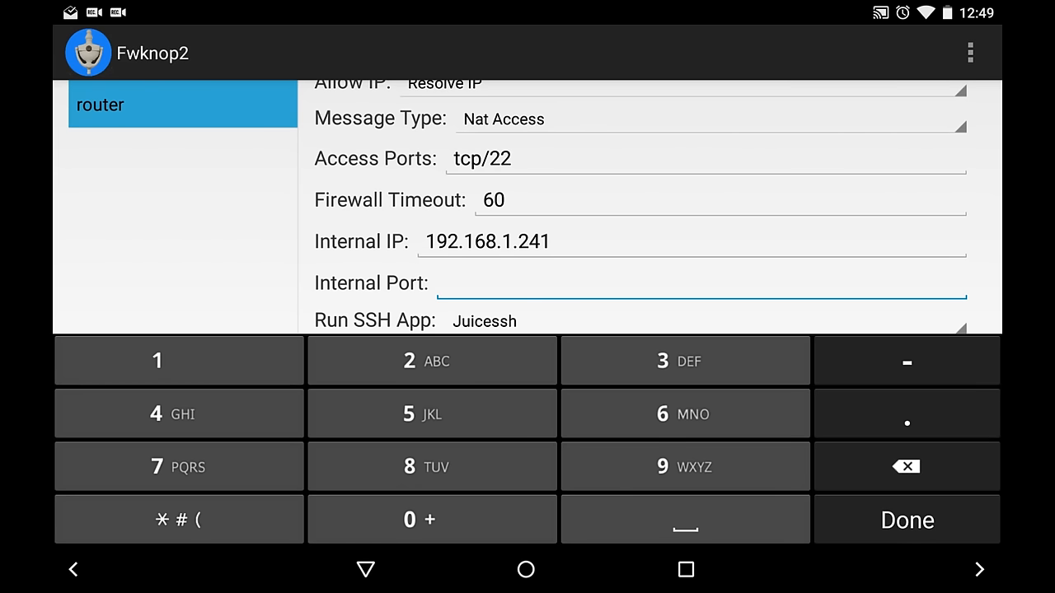
pyautogui.write('22')
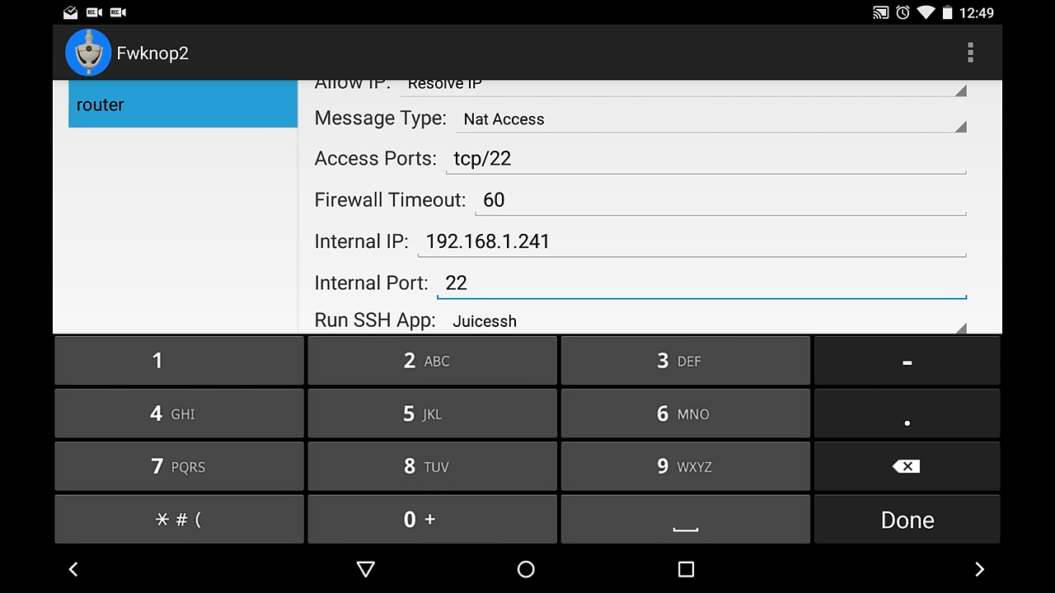
pyautogui.click(905, 520)
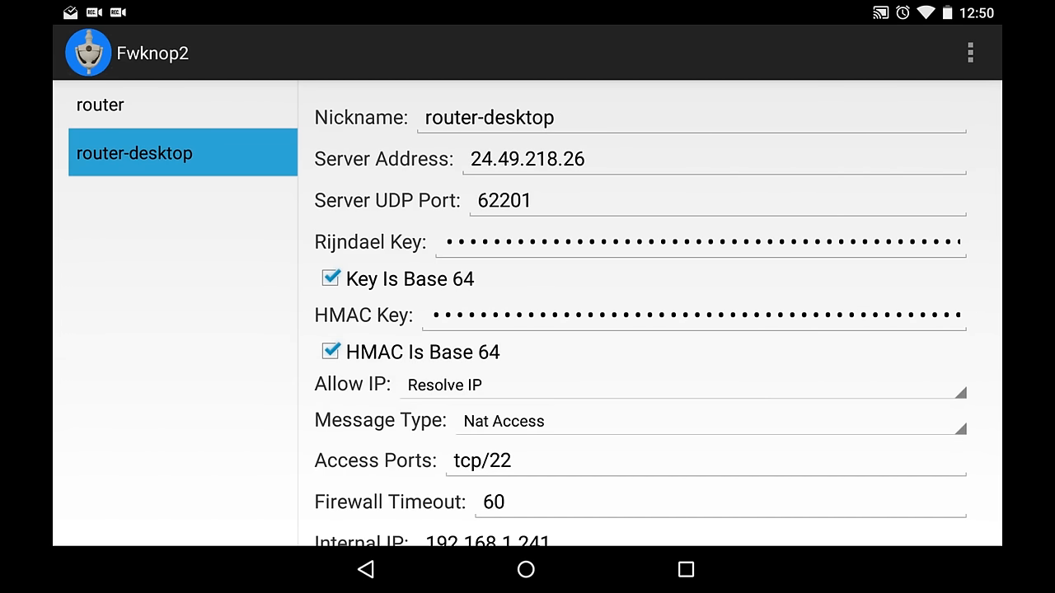
# Send a knock using the saved router-desktop config from the overflow menu.
pyautogui.click(970, 52)
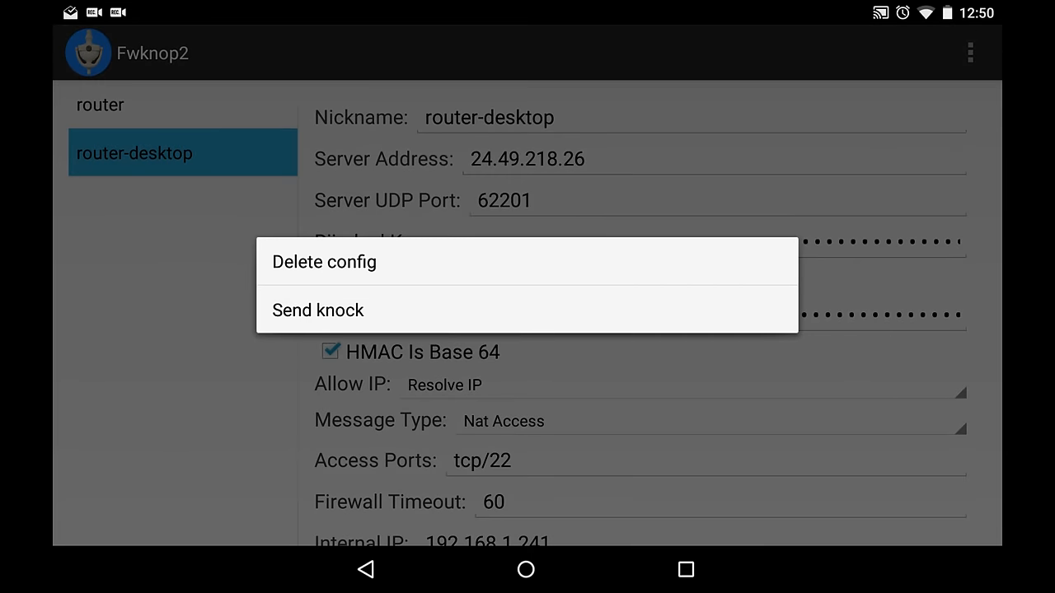
pyautogui.click(318, 310)
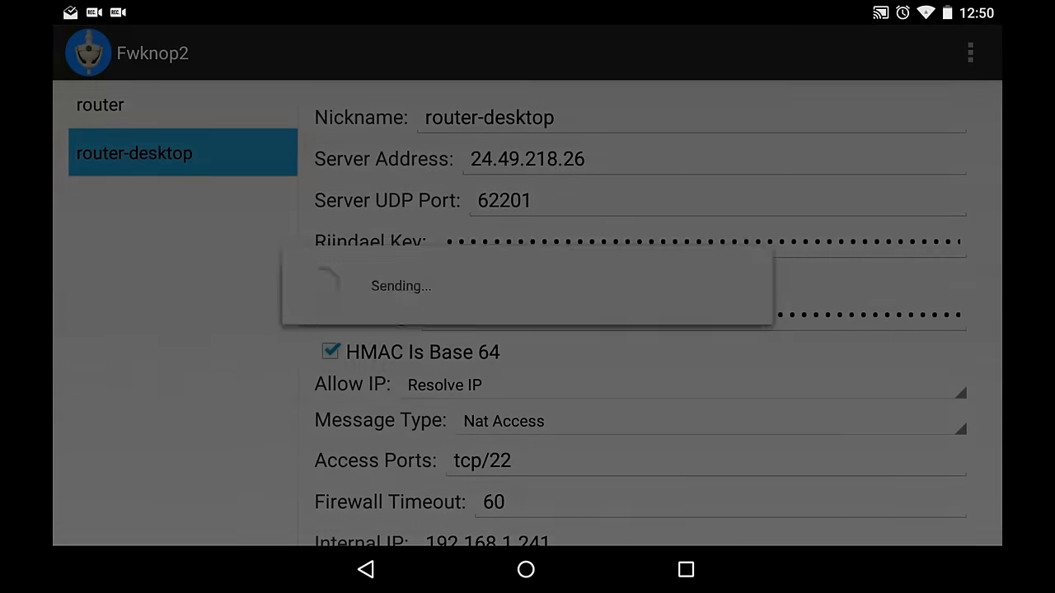